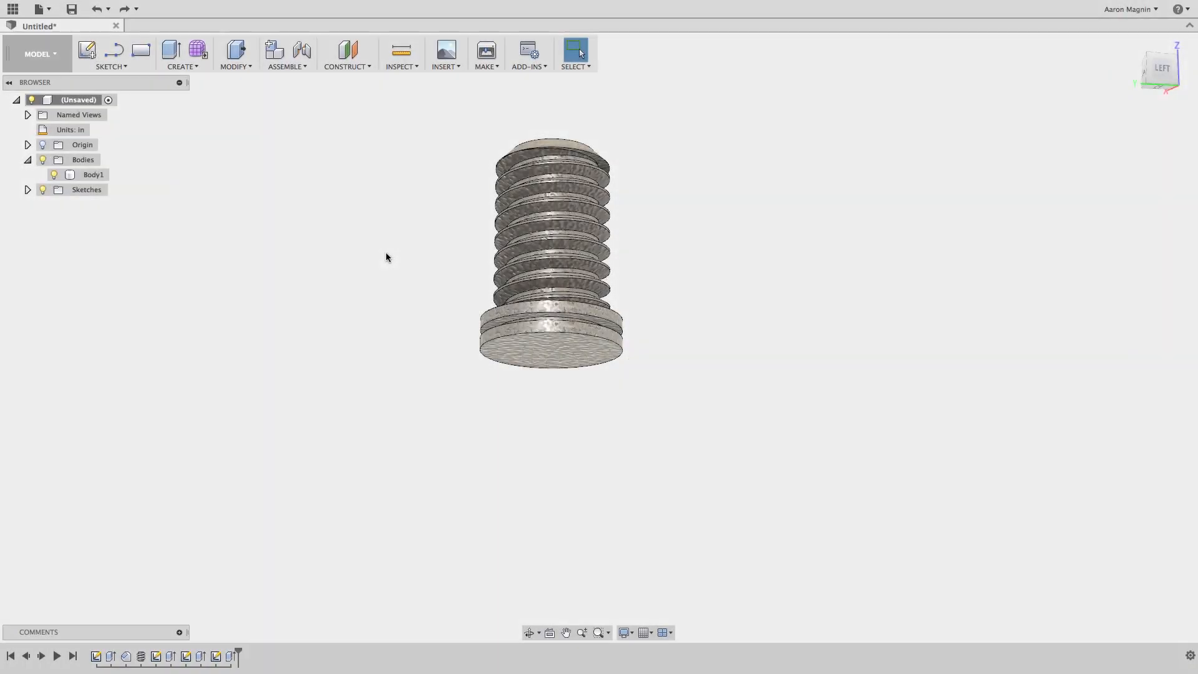
pyautogui.moveTo(200, 51)
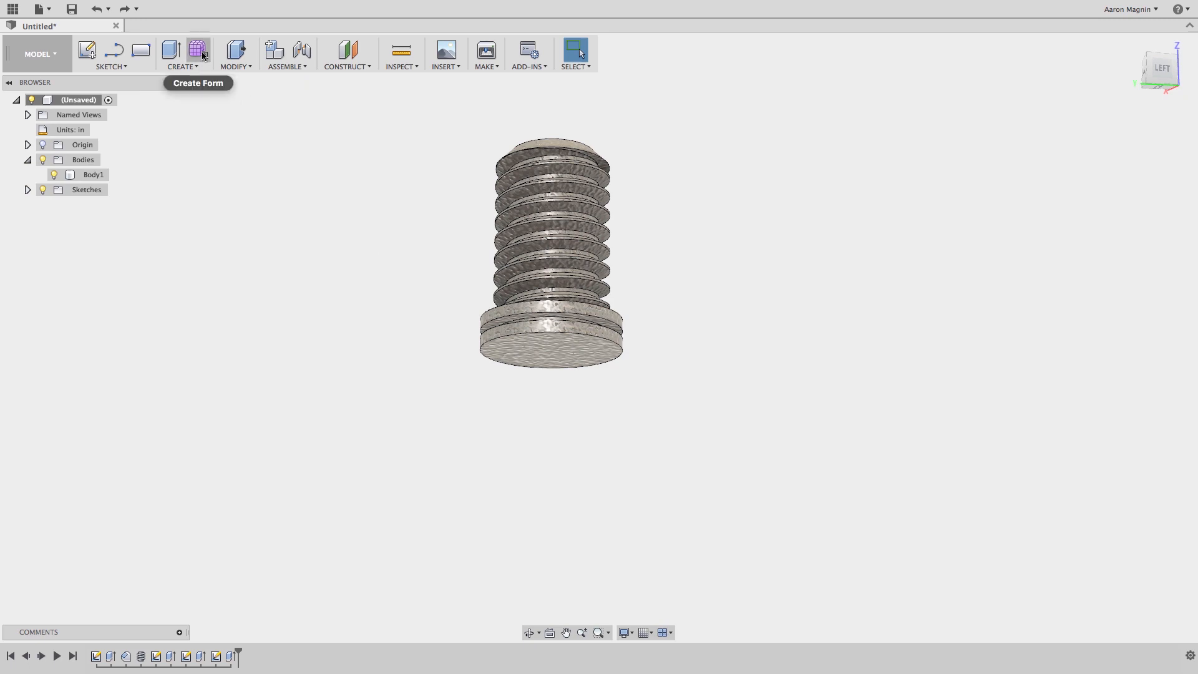
# Add a T-spline cylinder under the threaded shank and stretch it downward
pyautogui.click(199, 48)
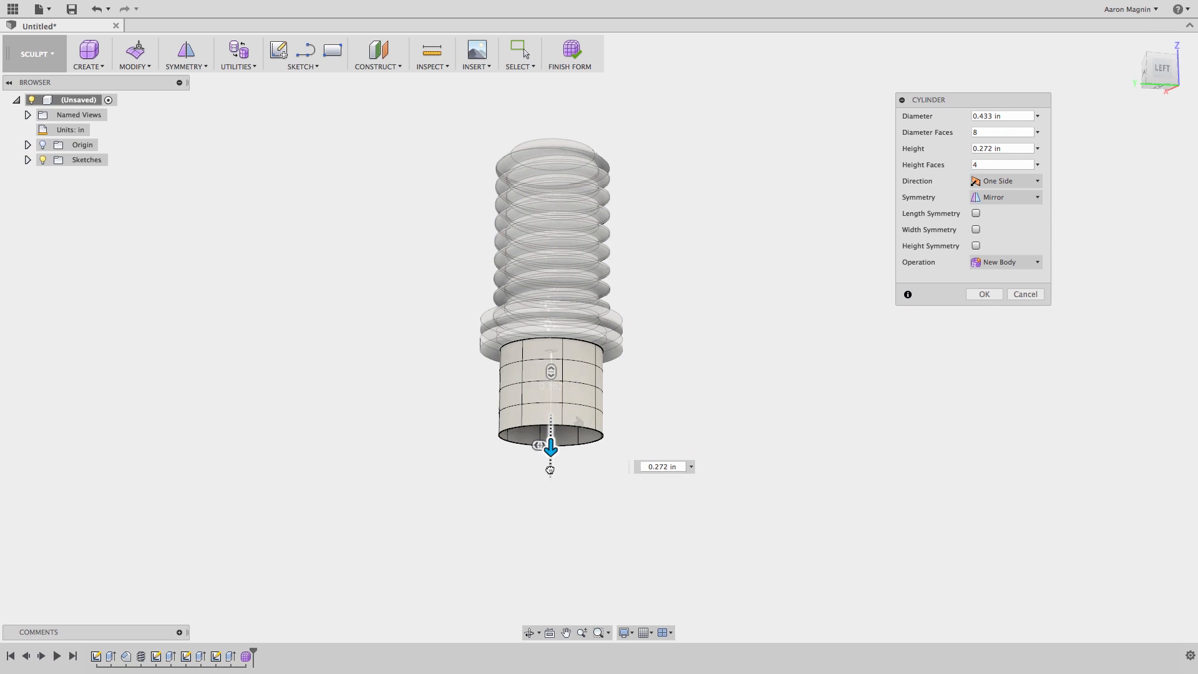
pyautogui.moveTo(551, 449); pyautogui.dragTo(550, 568)
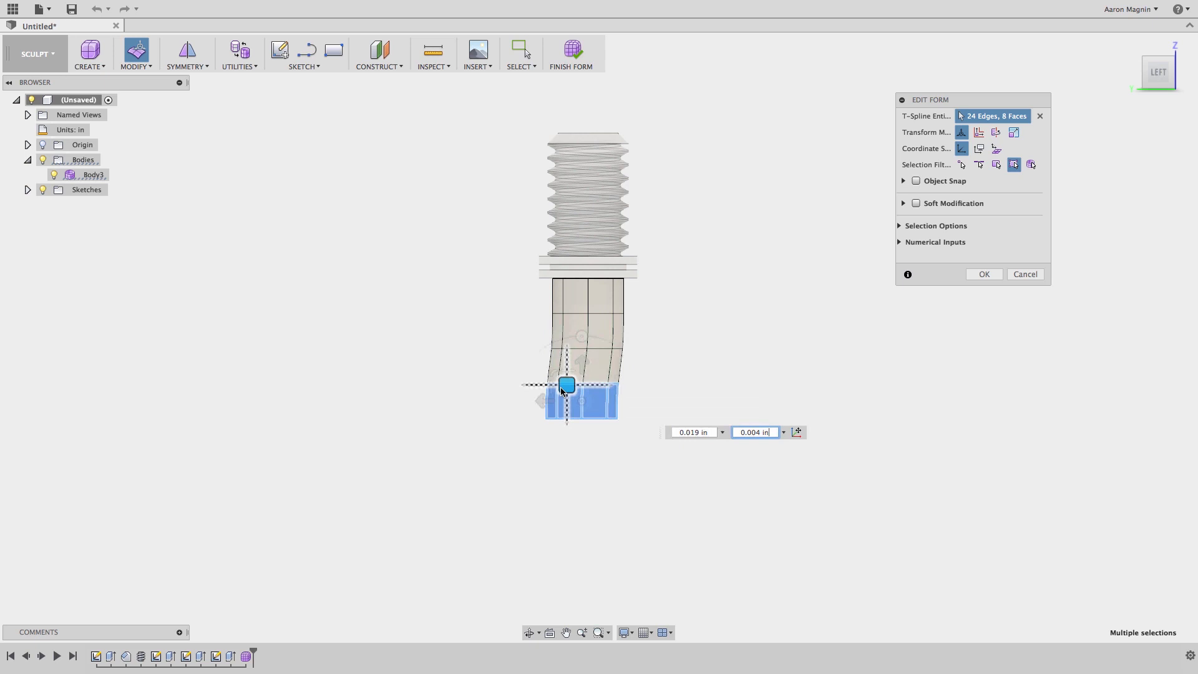
# Shift the tube's lower end sideways, then extrude and tilt a new bottom section
pyautogui.moveTo(566, 384); pyautogui.dragTo(553, 396)
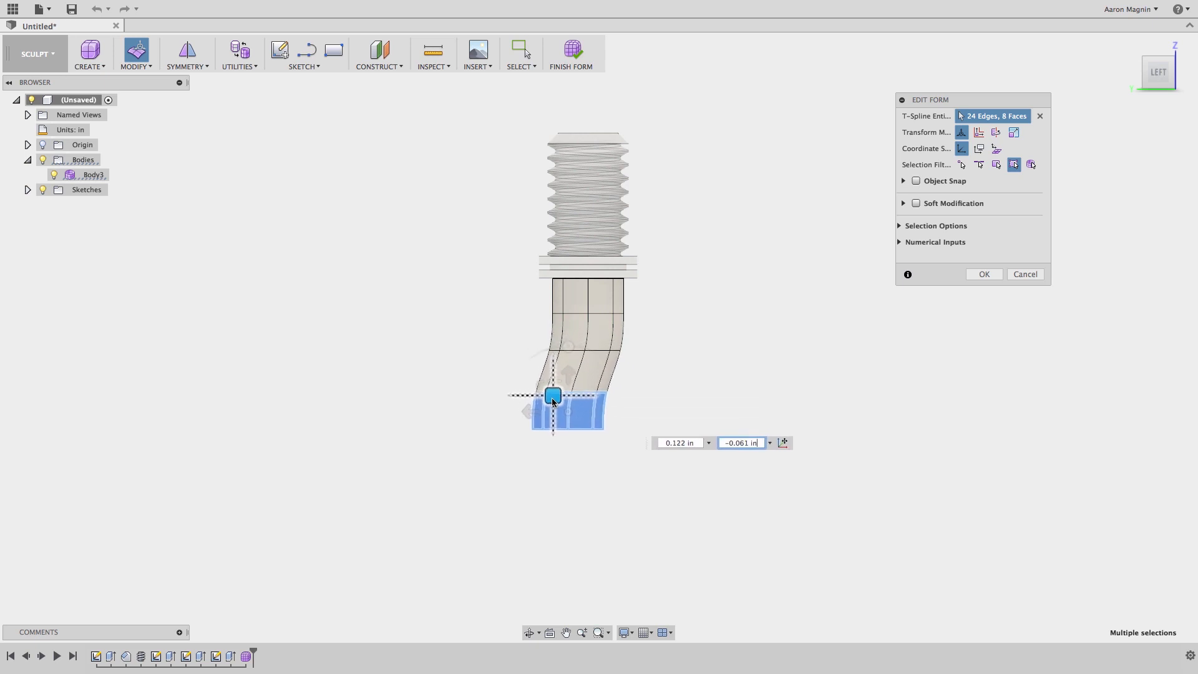
pyautogui.moveTo(553, 395); pyautogui.dragTo(549, 404)
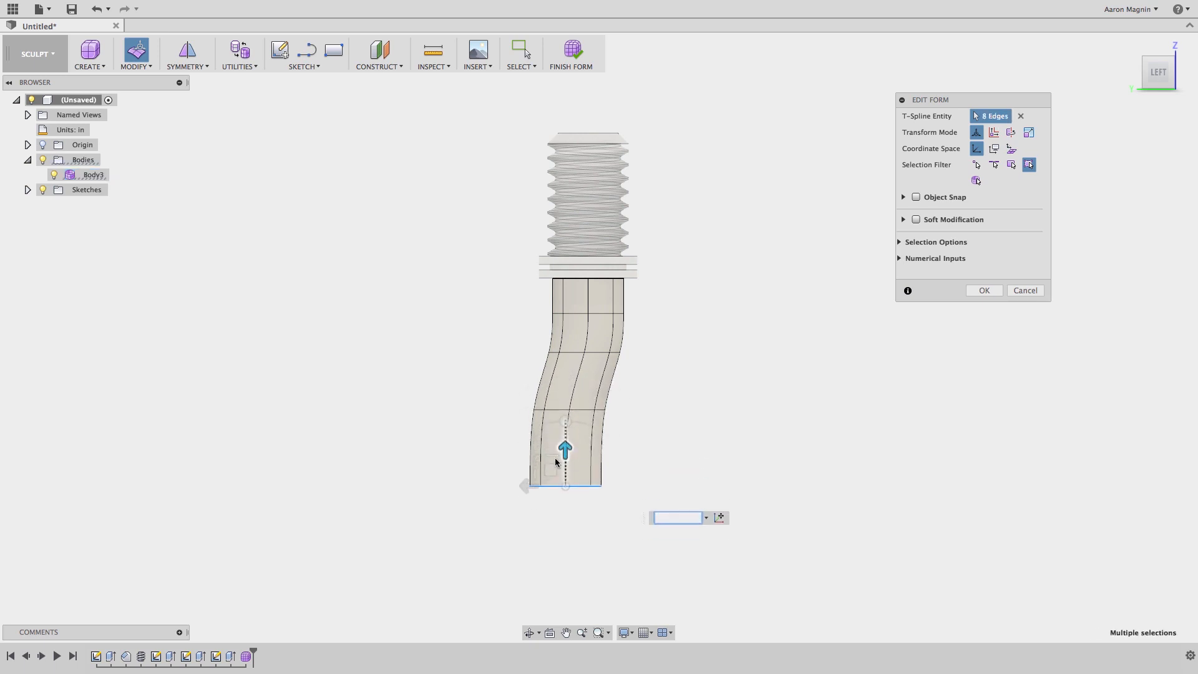
pyautogui.moveTo(564, 448); pyautogui.dragTo(564, 425)
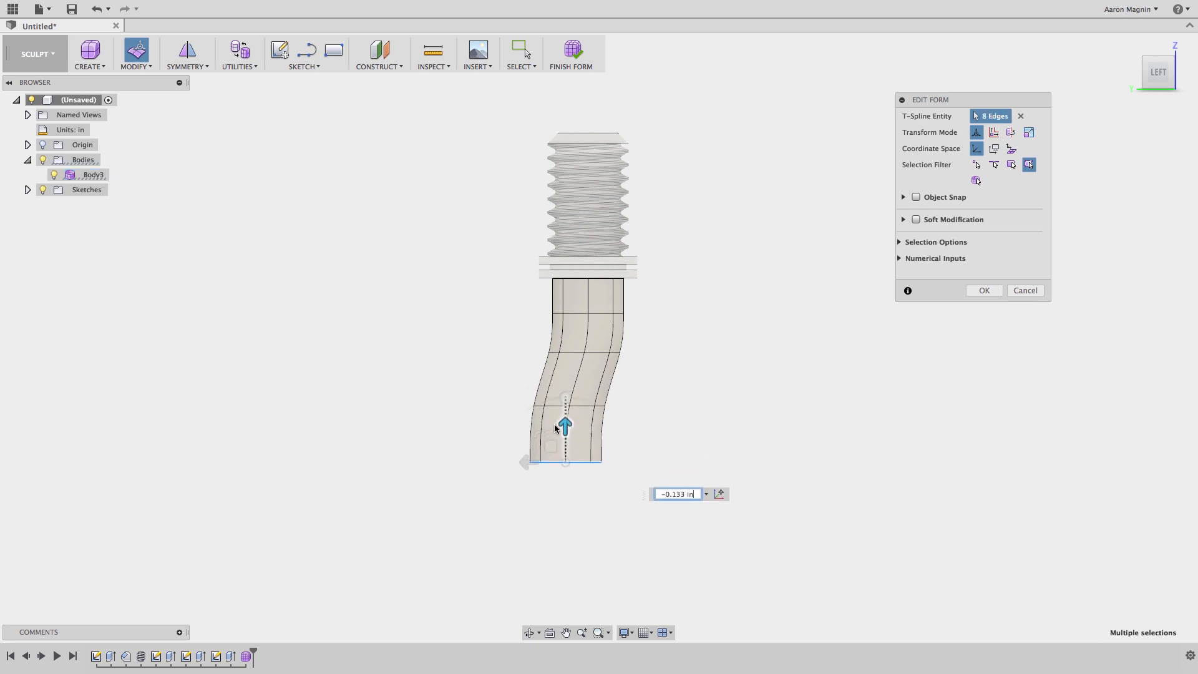
pyautogui.moveTo(563, 425); pyautogui.dragTo(562, 421)
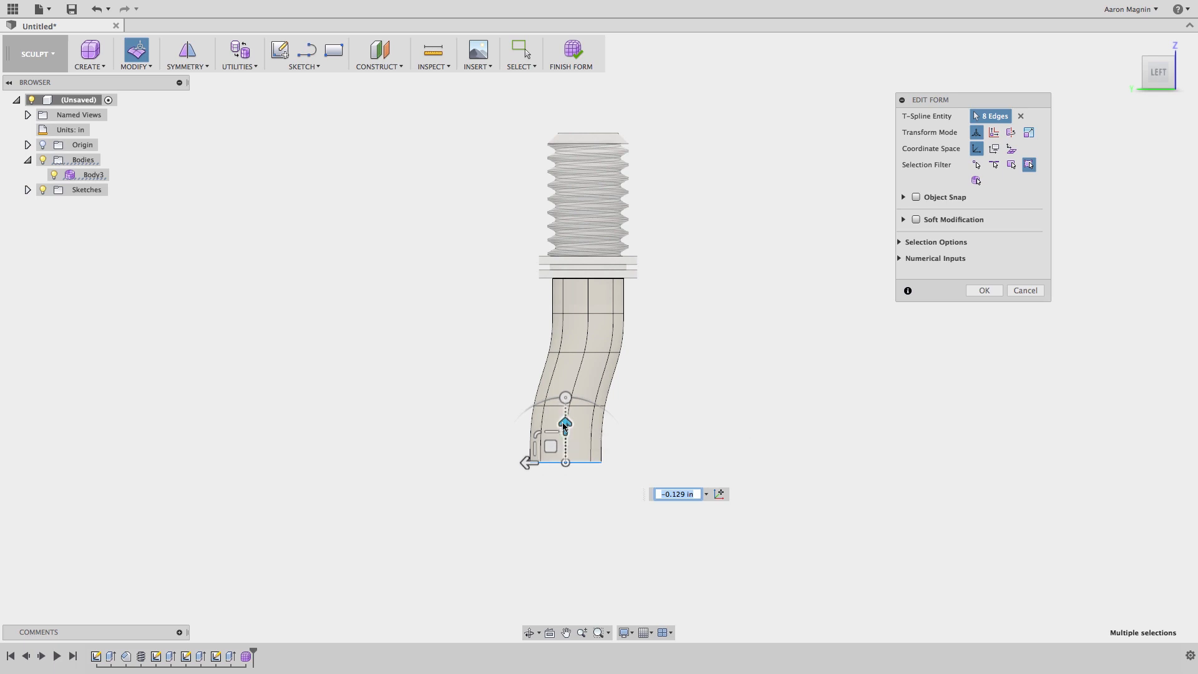
pyautogui.moveTo(564, 423); pyautogui.dragTo(564, 462)
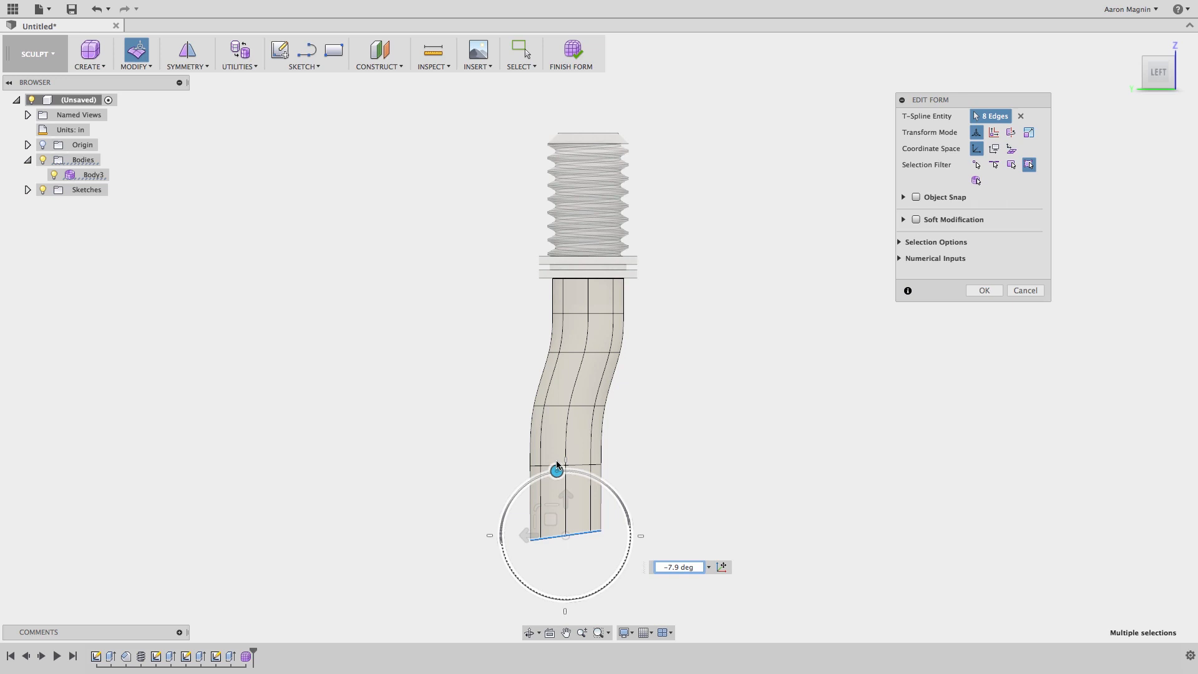
# Extend the tube end around in a curve and bend it upward into a hook
pyautogui.moveTo(556, 469); pyautogui.dragTo(608, 532)
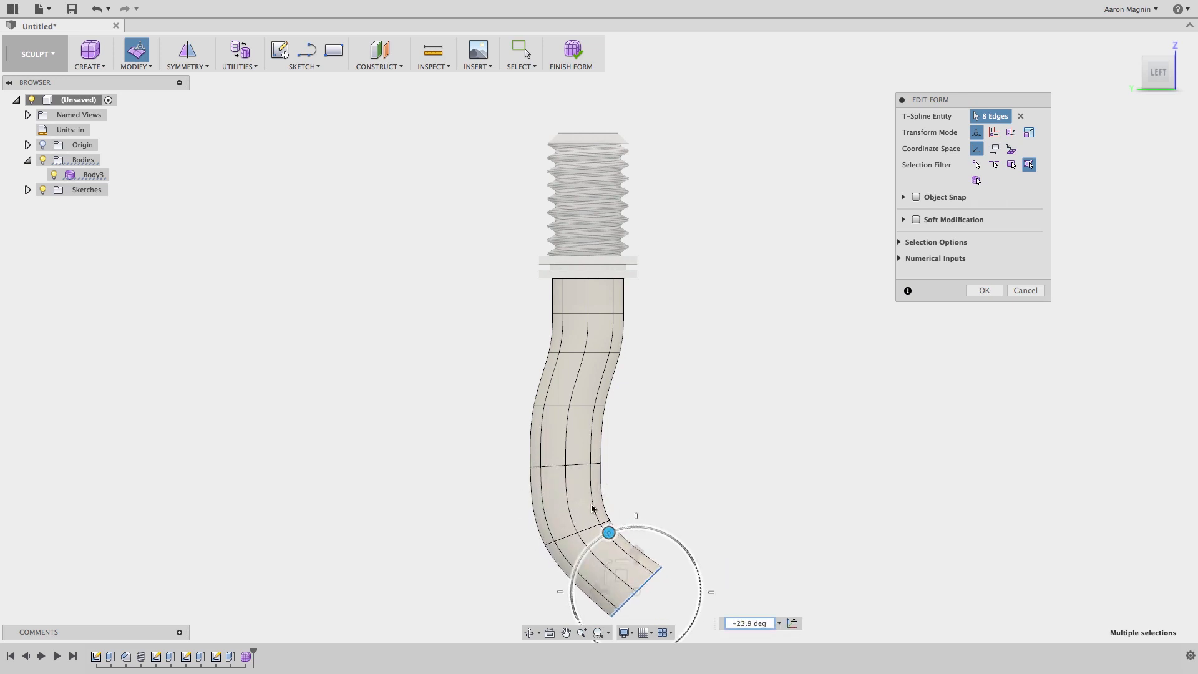
pyautogui.moveTo(608, 532); pyautogui.dragTo(637, 530)
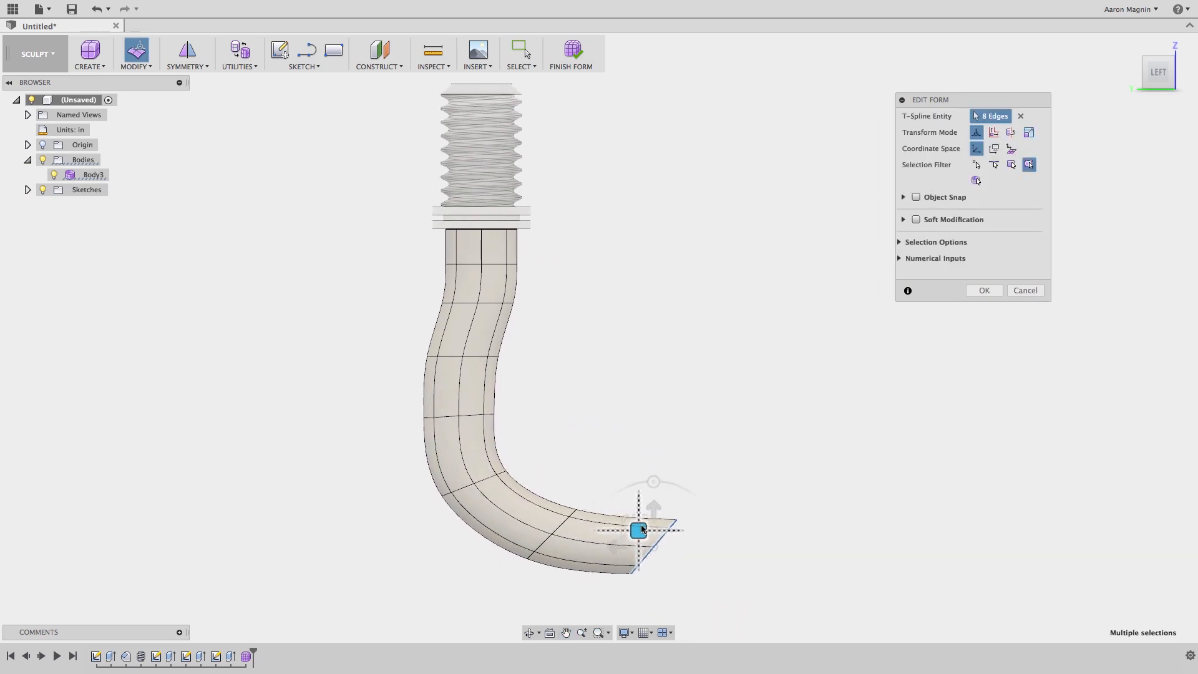
pyautogui.moveTo(638, 530); pyautogui.dragTo(687, 419)
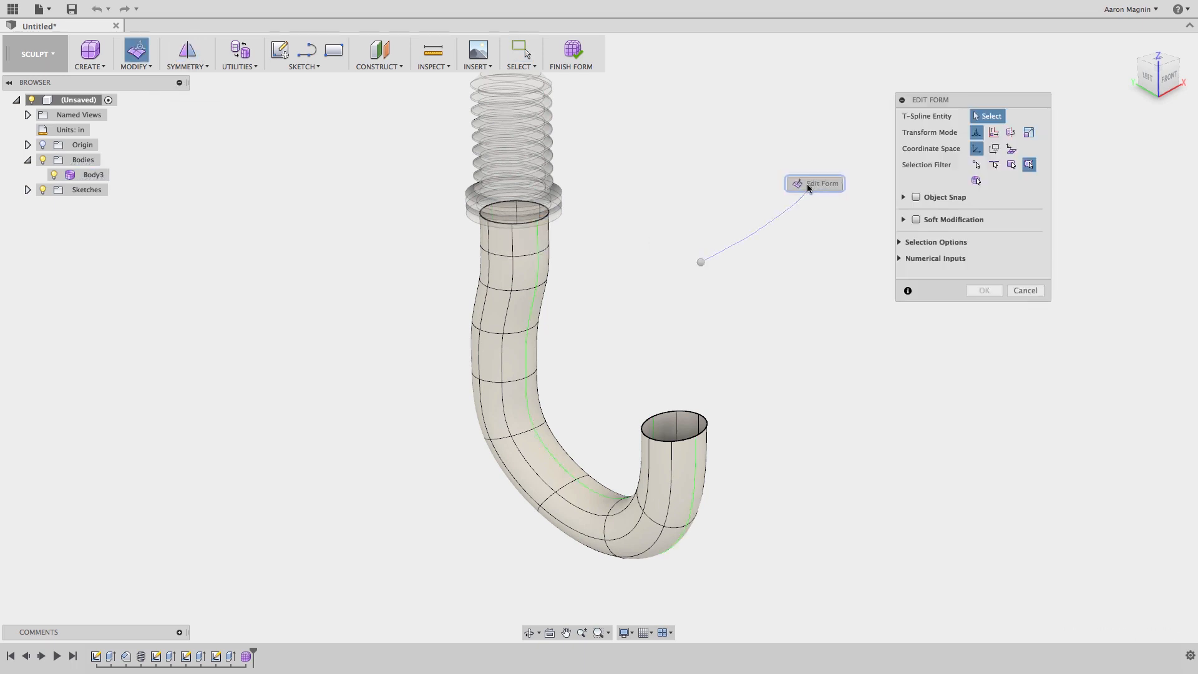
# Re-edit the form and drag the hook's edges to narrow its open end
pyautogui.click(536, 391)
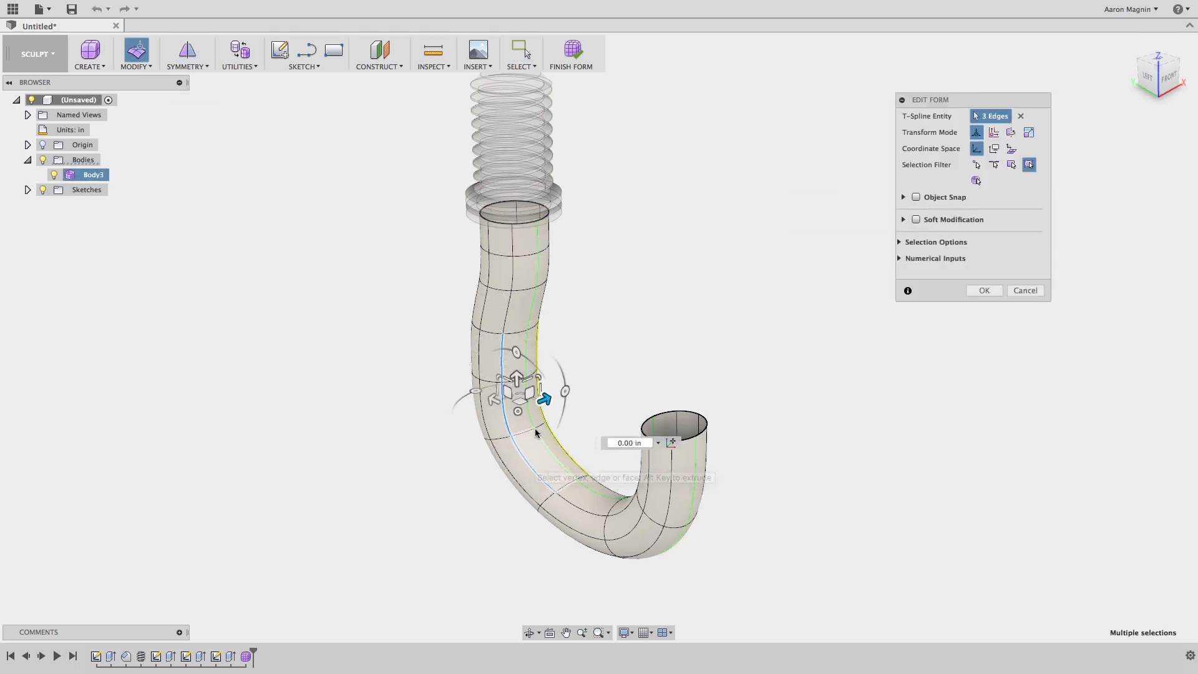
pyautogui.moveTo(545, 398); pyautogui.dragTo(514, 412)
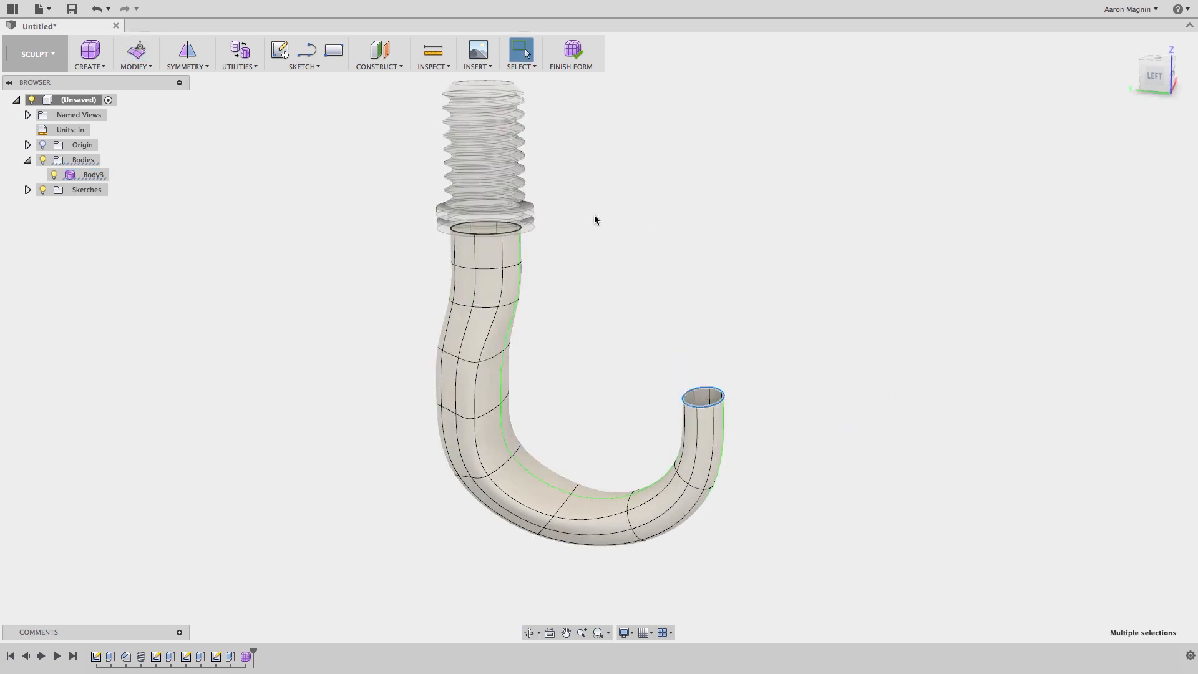
# Preview Fill Hole on the hook's open tip and browse its fill options without capping
pyautogui.click(136, 53)
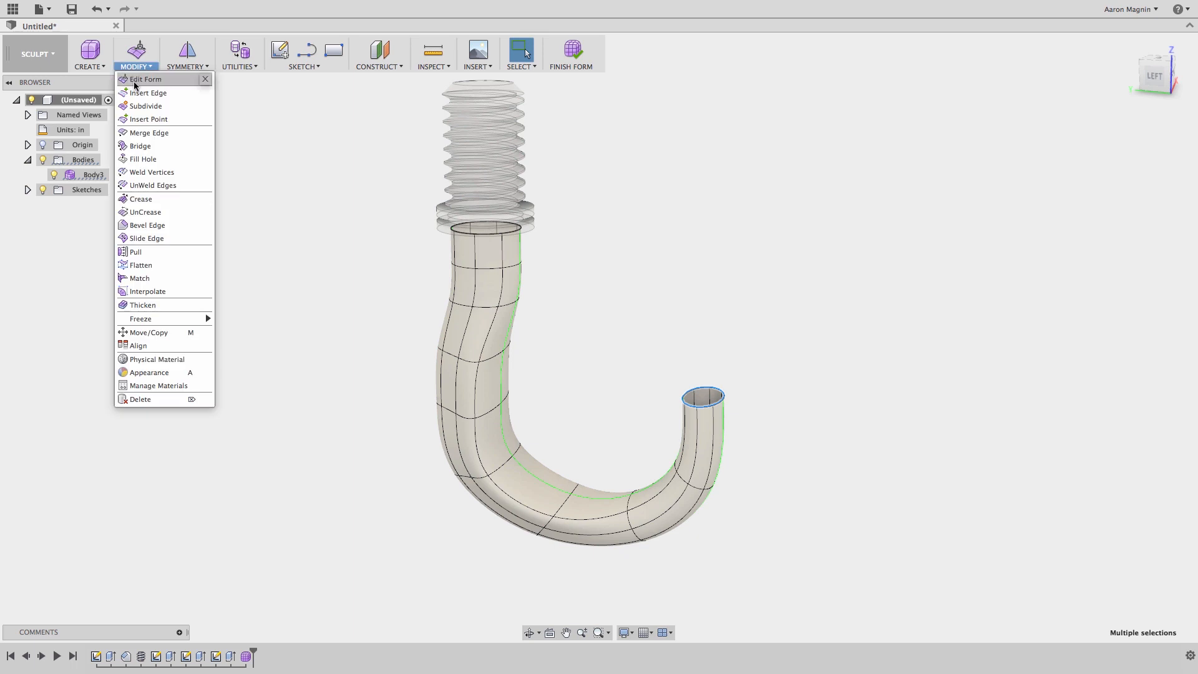
pyautogui.moveTo(157, 158)
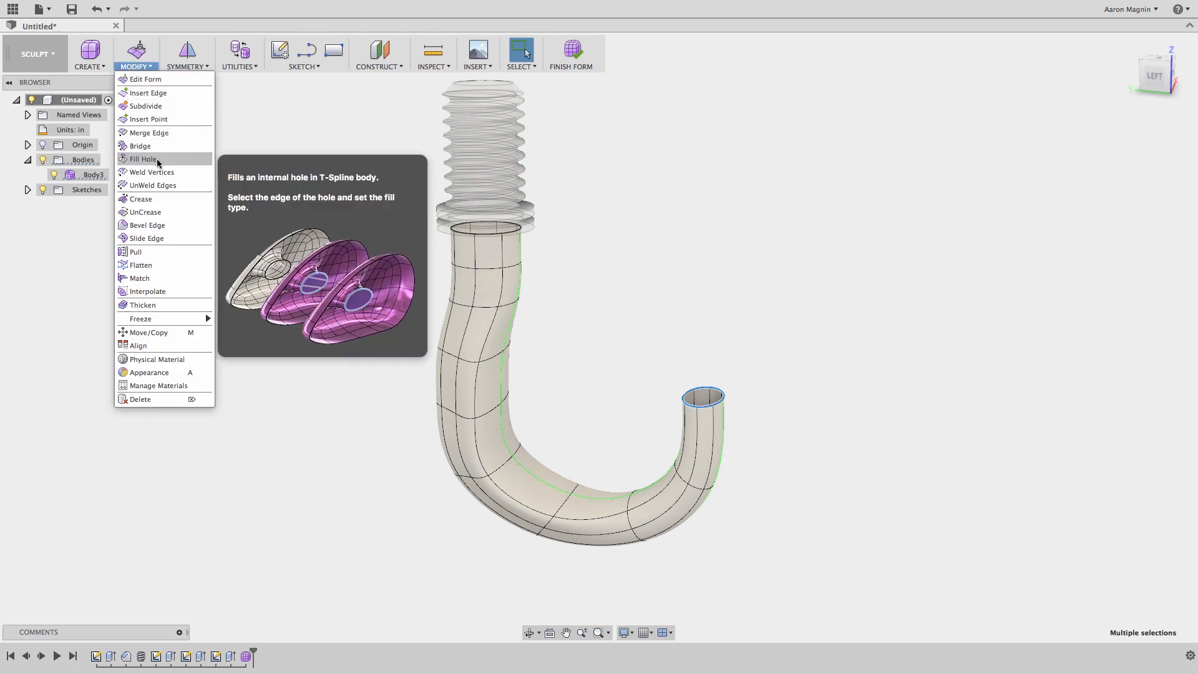
pyautogui.click(142, 158)
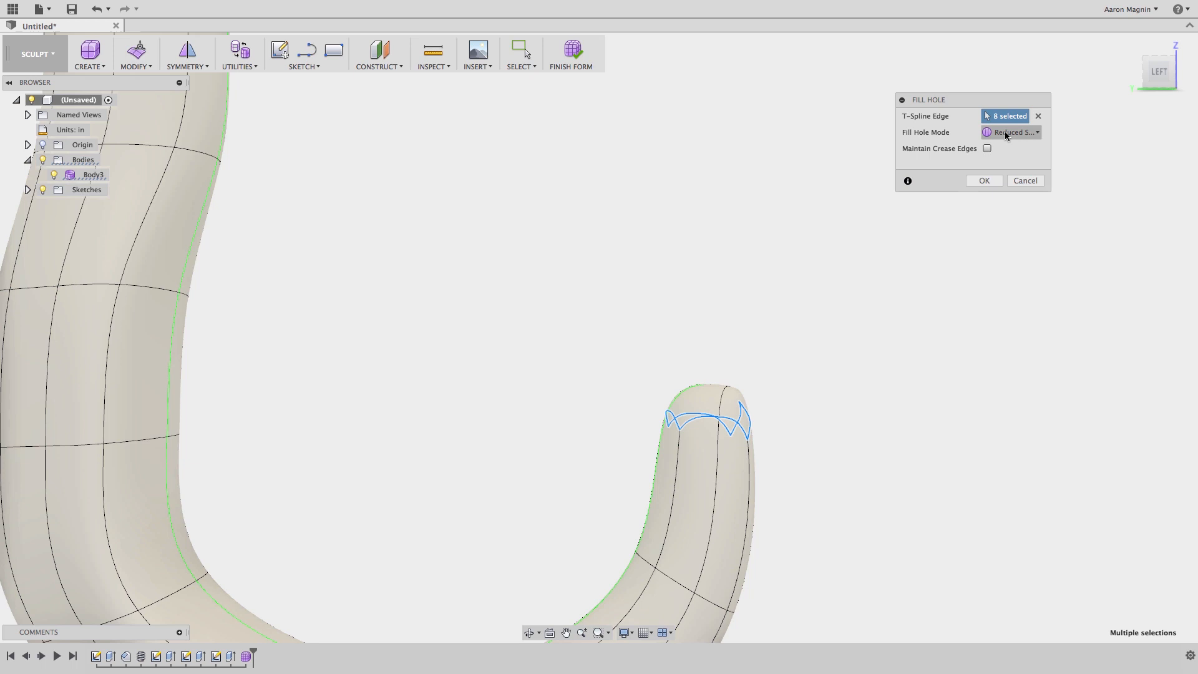
pyautogui.click(1010, 132)
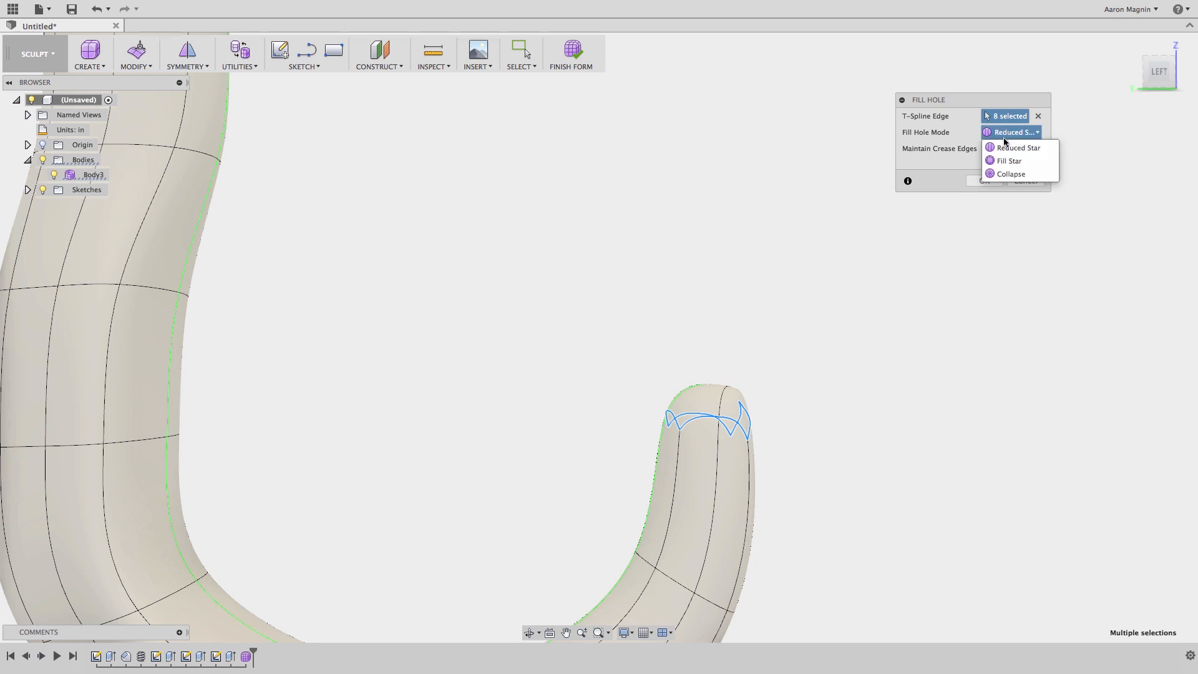
pyautogui.moveTo(1018, 148)
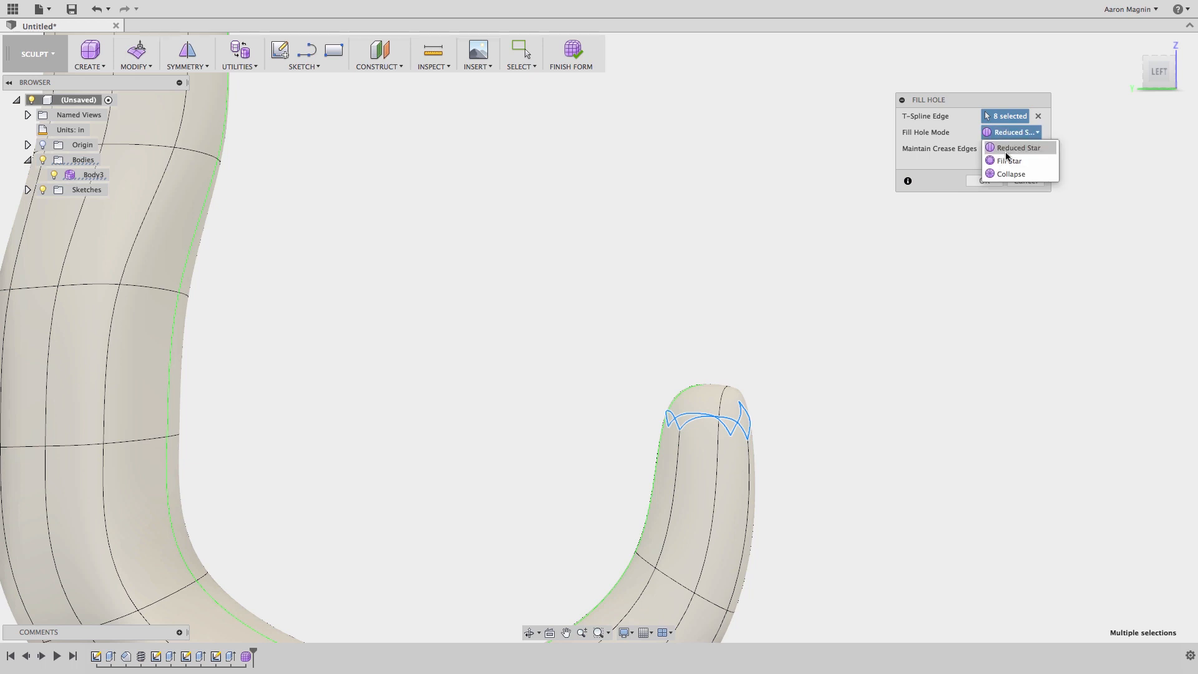
pyautogui.click(1009, 161)
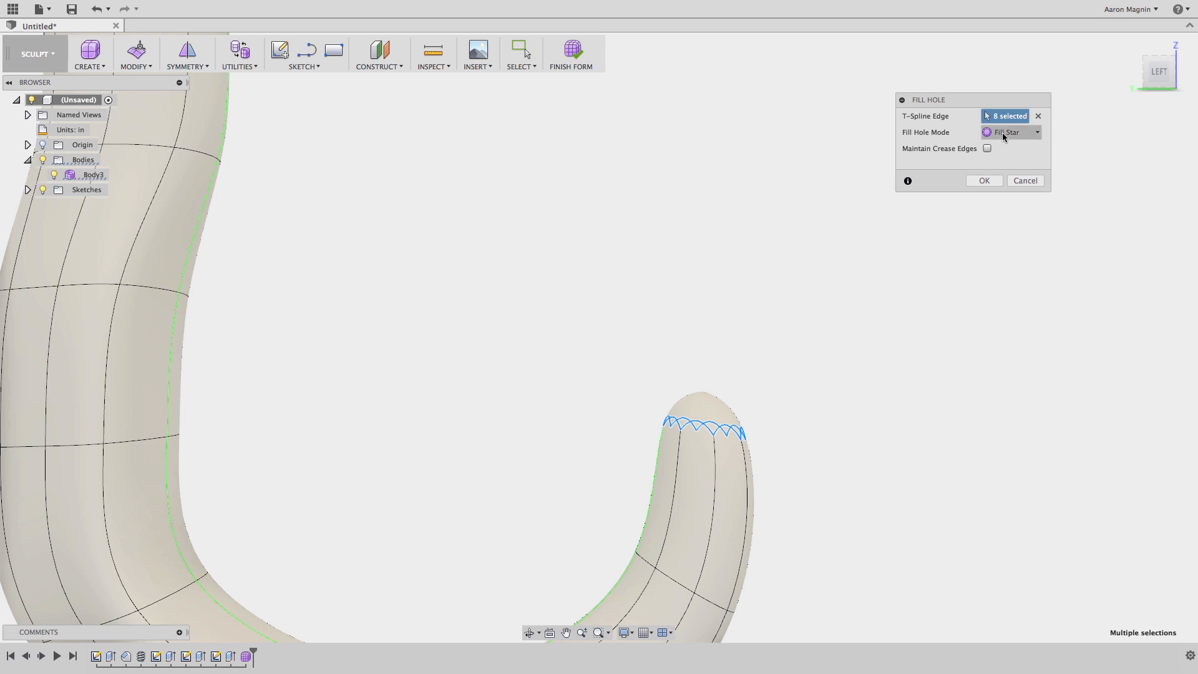
pyautogui.click(1009, 131)
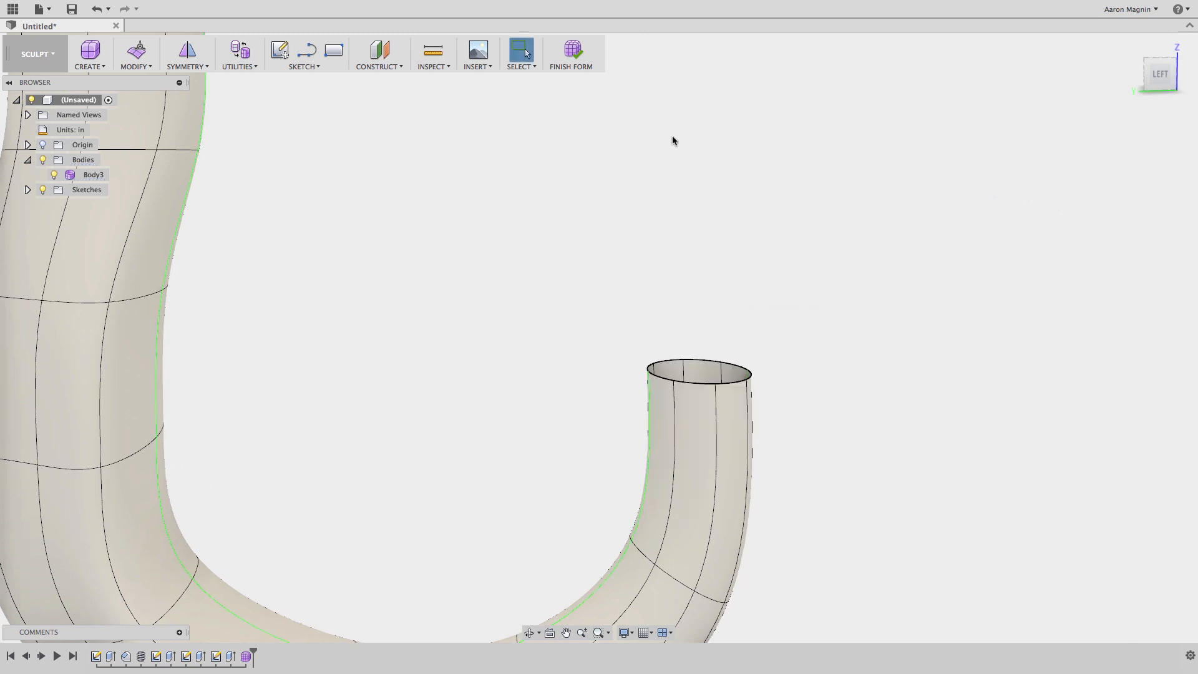
# Finish the T-spline form and start a patch on the hook's open rim edge
pyautogui.click(571, 49)
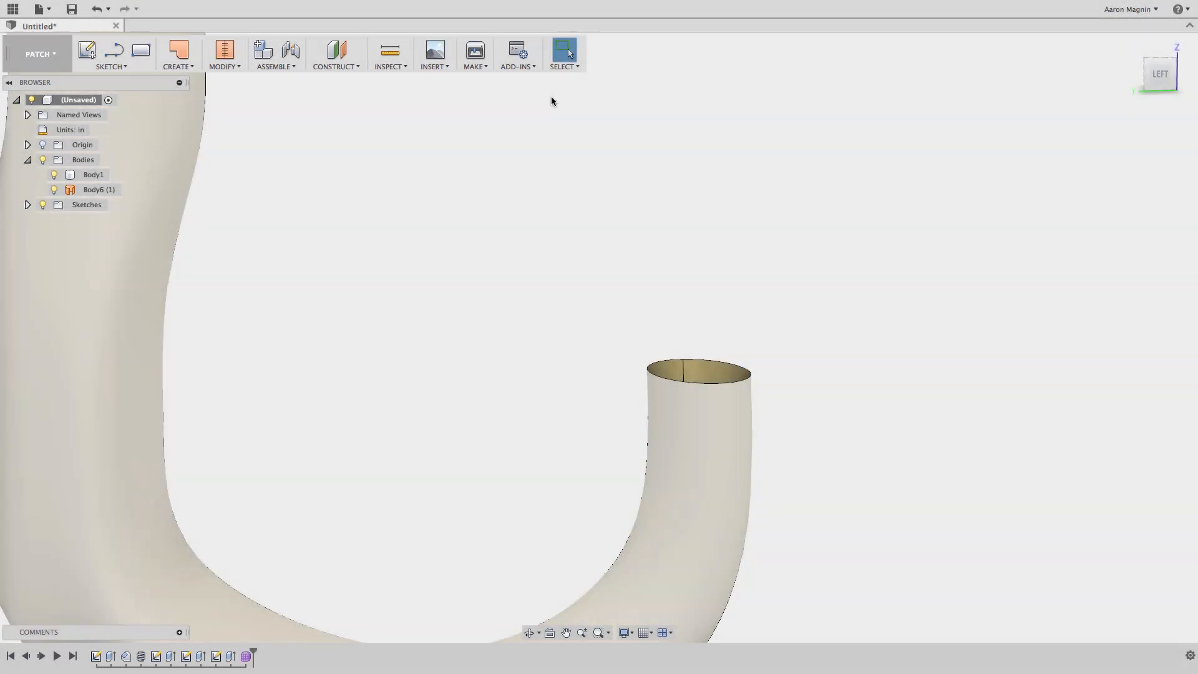
pyautogui.moveTo(197, 64)
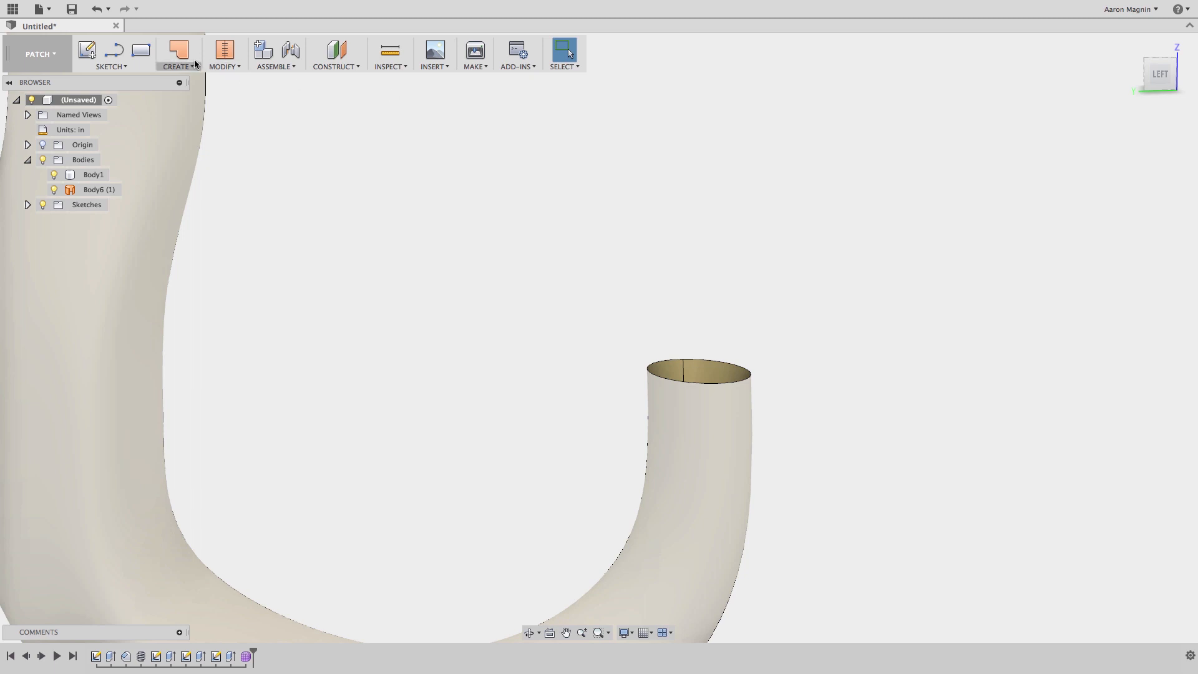
pyautogui.click(177, 46)
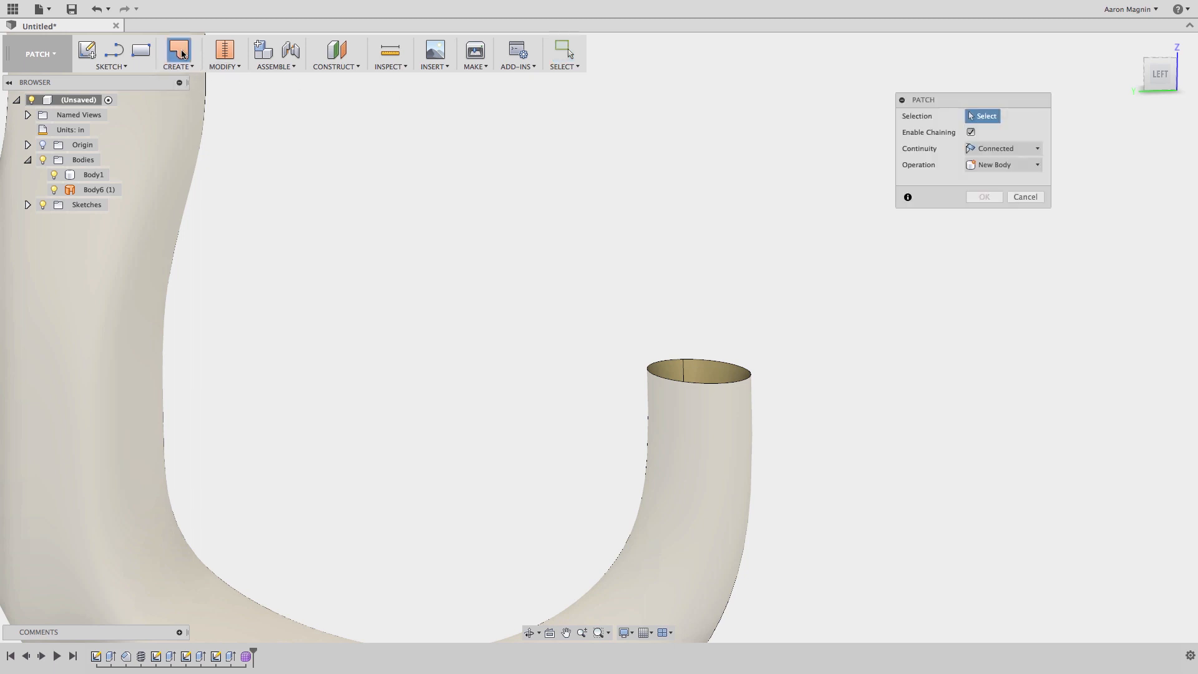
pyautogui.click(649, 374)
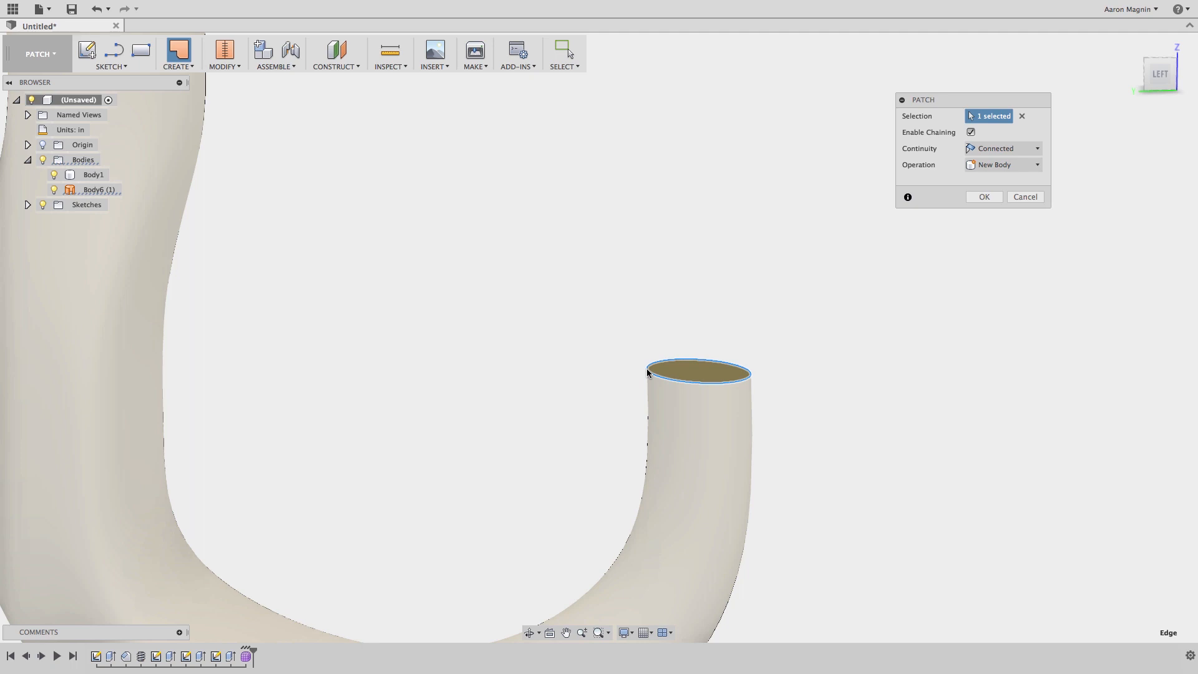
# Set the patch continuity to Curvature and confirm it as a new body
pyautogui.click(1001, 149)
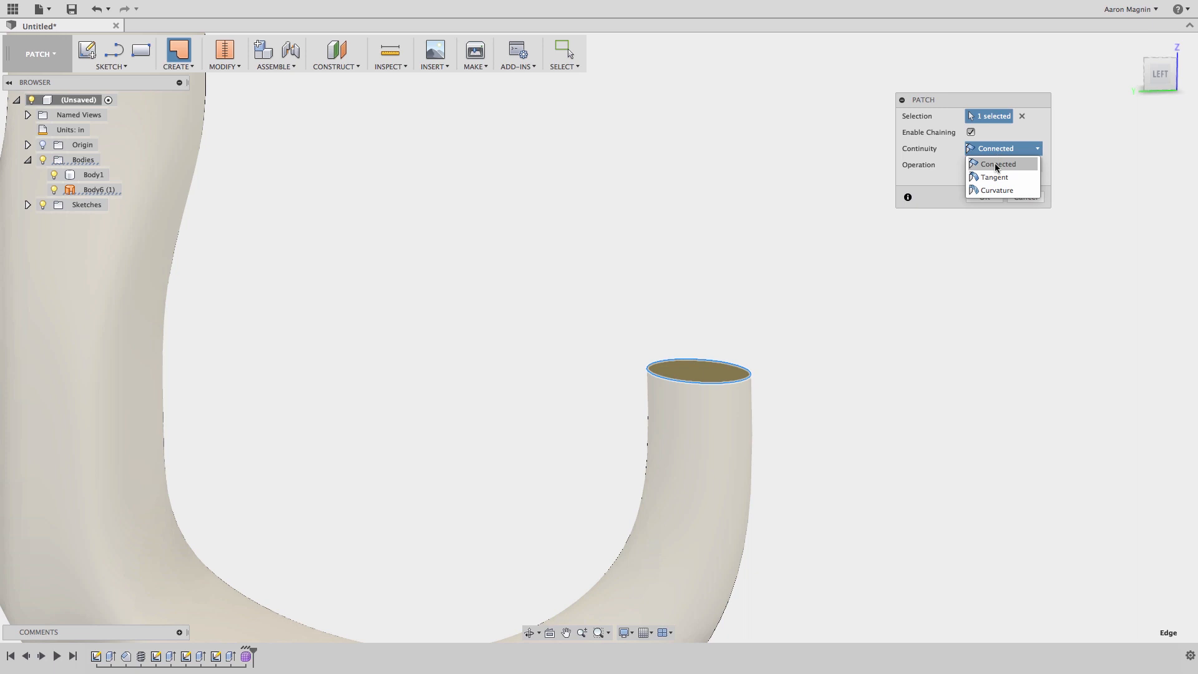
pyautogui.moveTo(1002, 185)
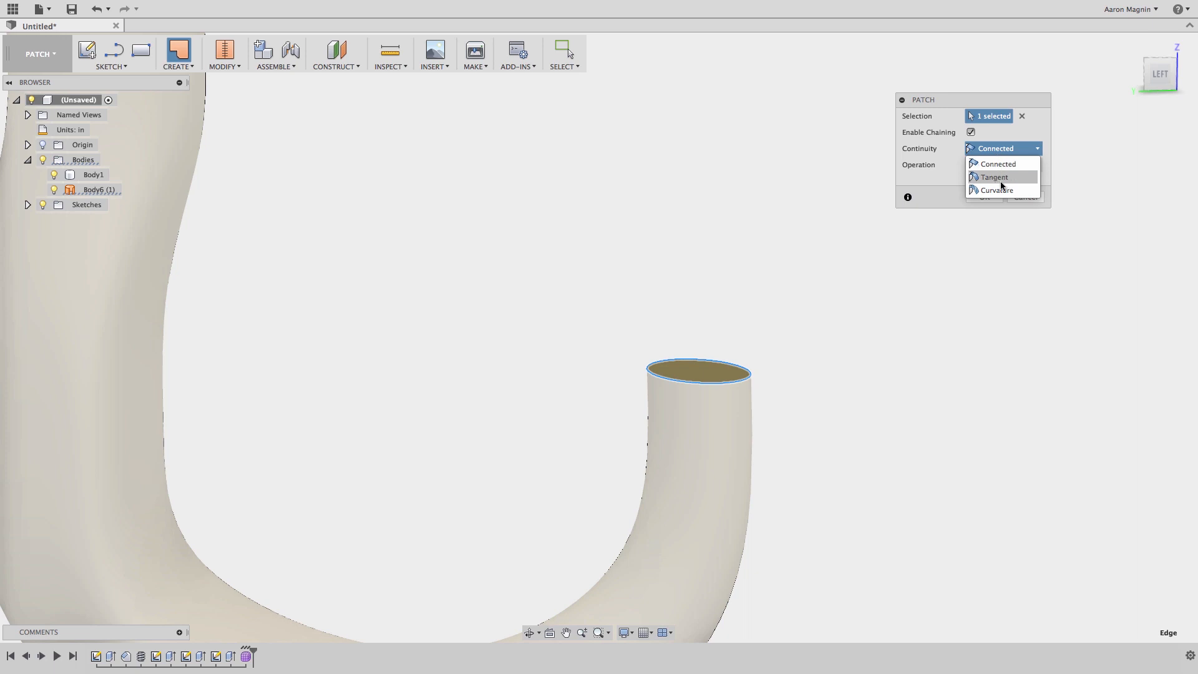
pyautogui.click(994, 177)
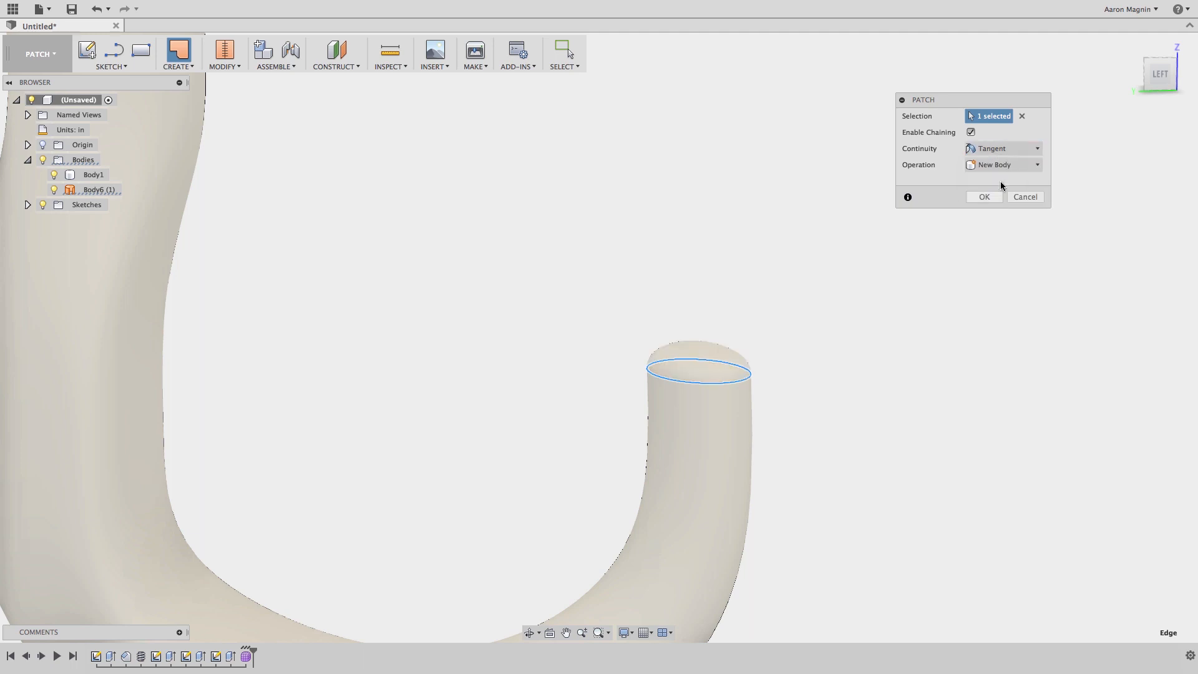
pyautogui.click(1001, 149)
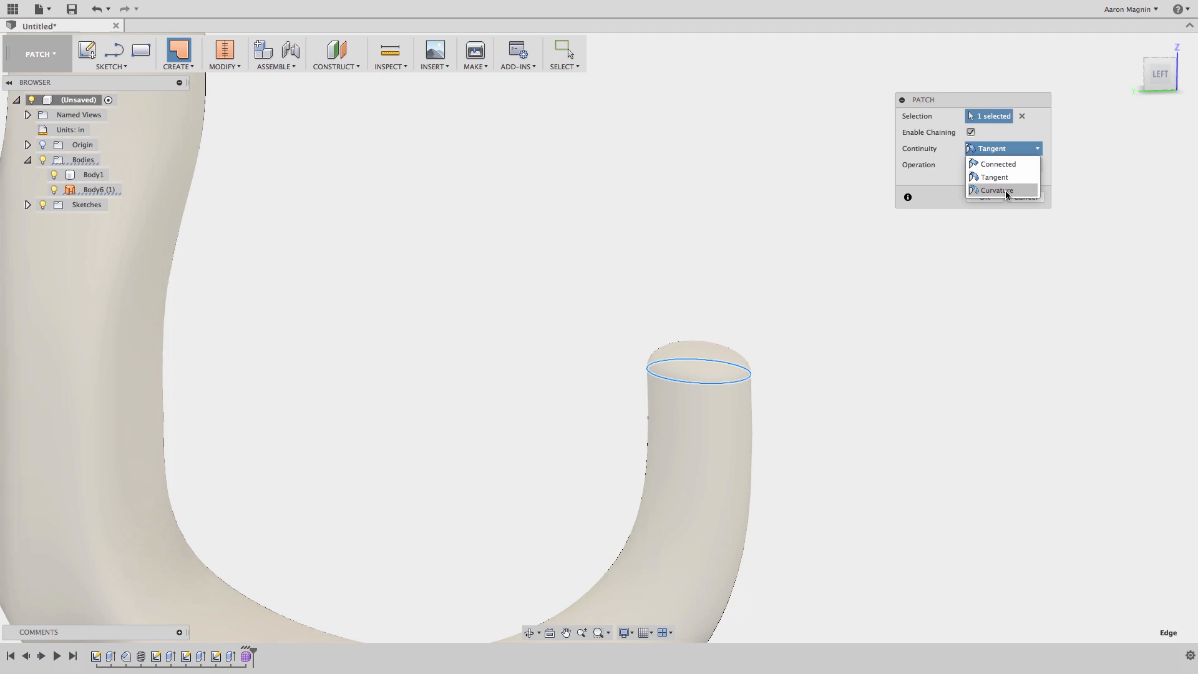
pyautogui.click(995, 189)
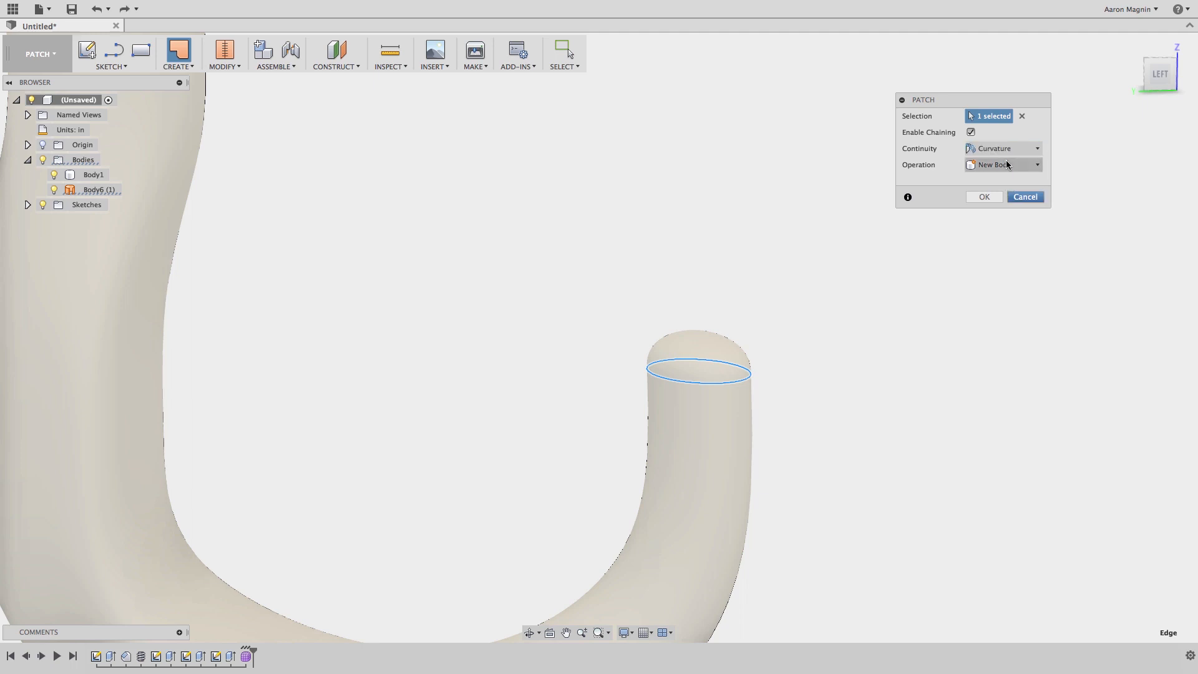
pyautogui.click(984, 197)
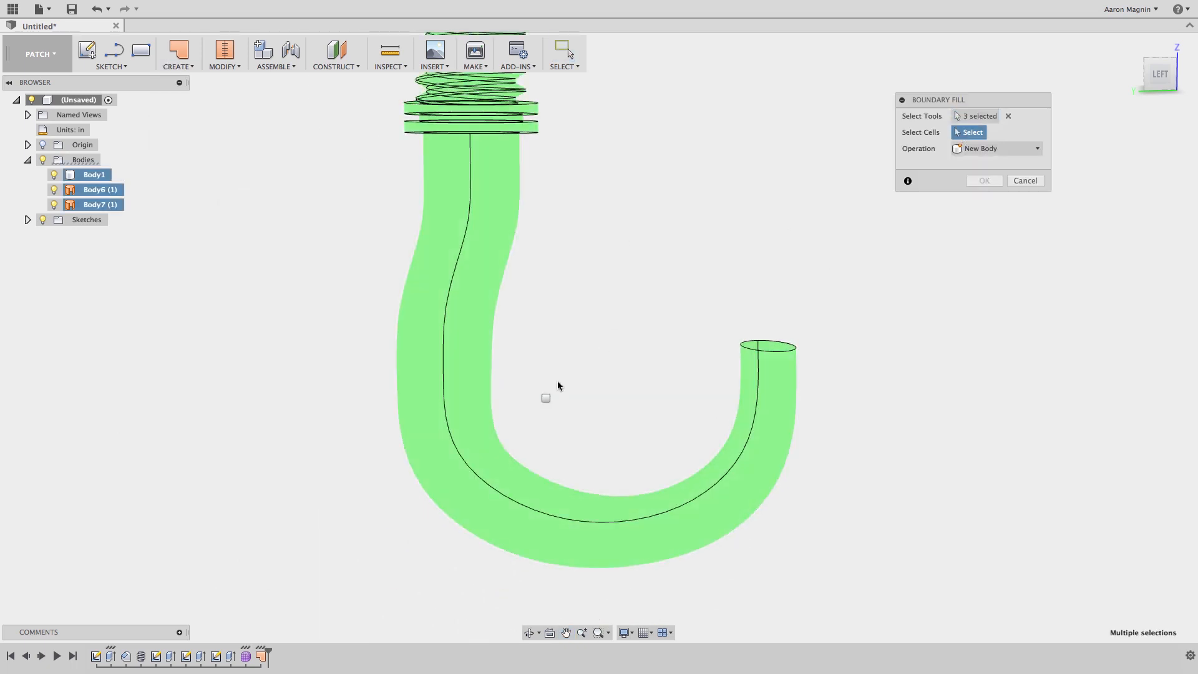
# Pick the enclosed cell so Boundary Fill turns the three bodies into a solid
pyautogui.click(984, 180)
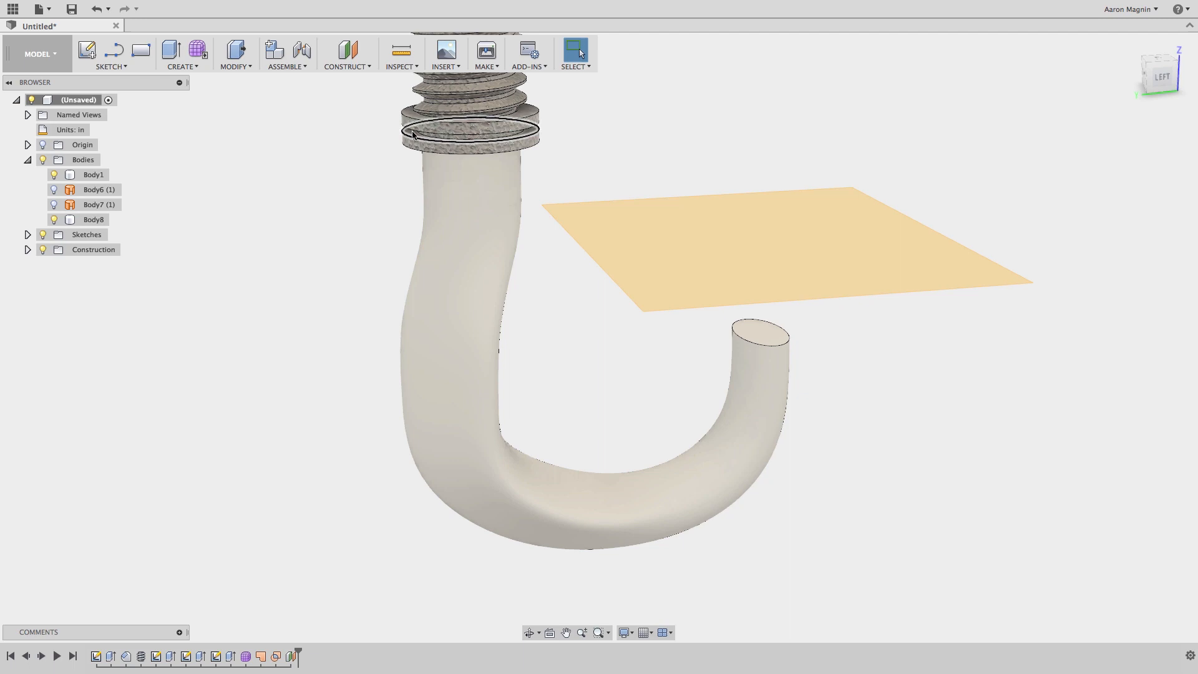
# Hide the construction plane in the browser
pyautogui.click(414, 134)
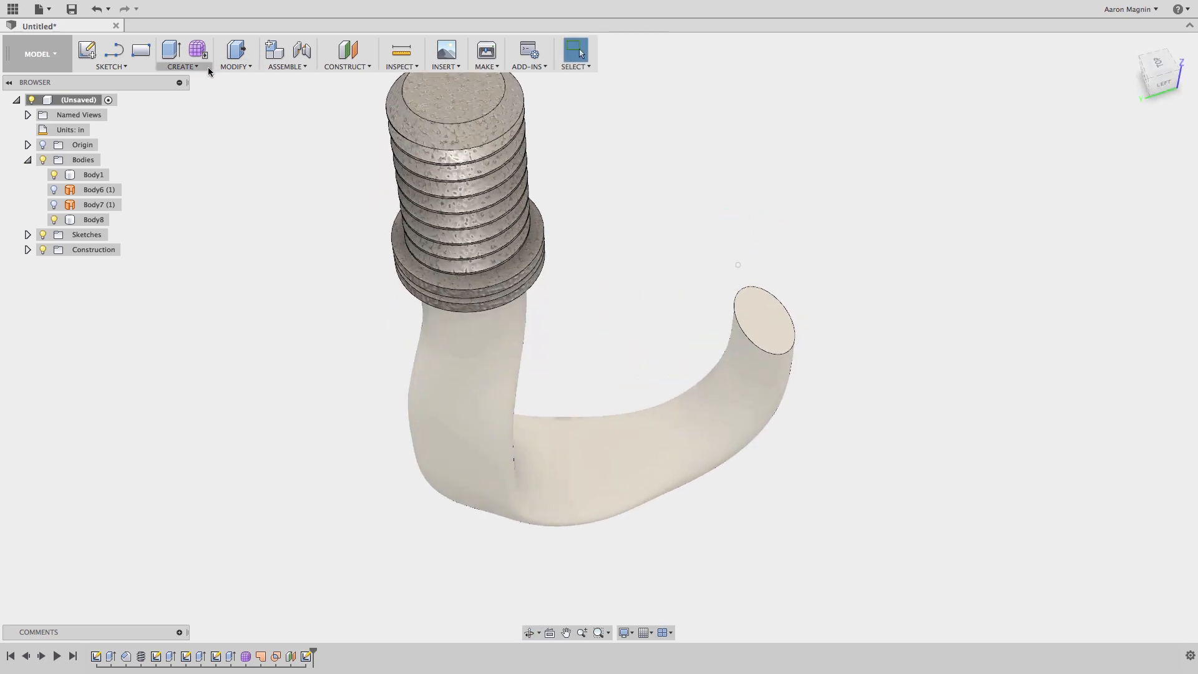
# Start a loft from the hook's end face and orbit to view the tip
pyautogui.click(181, 67)
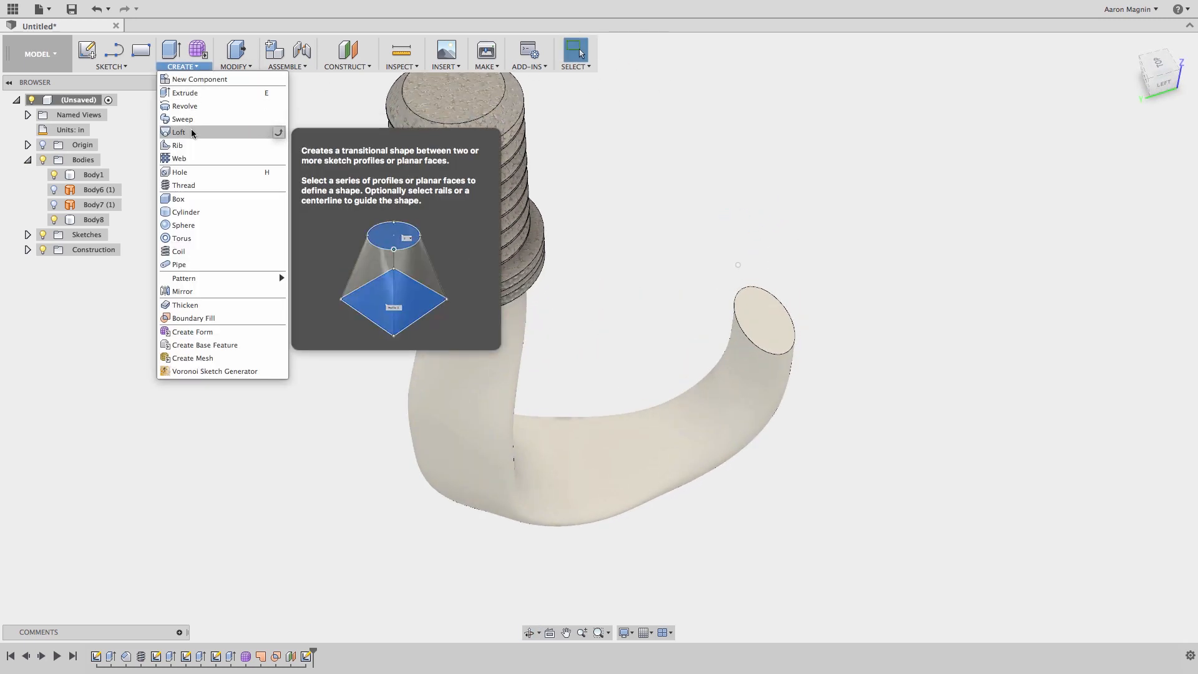
pyautogui.click(179, 131)
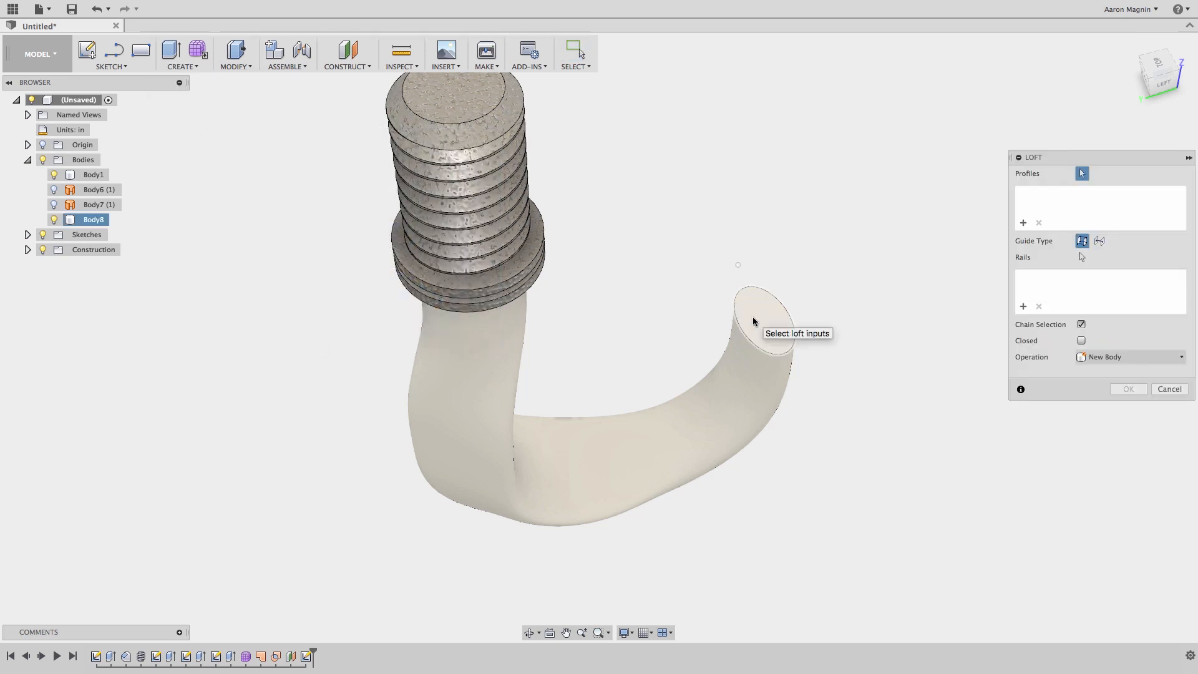
pyautogui.click(759, 327)
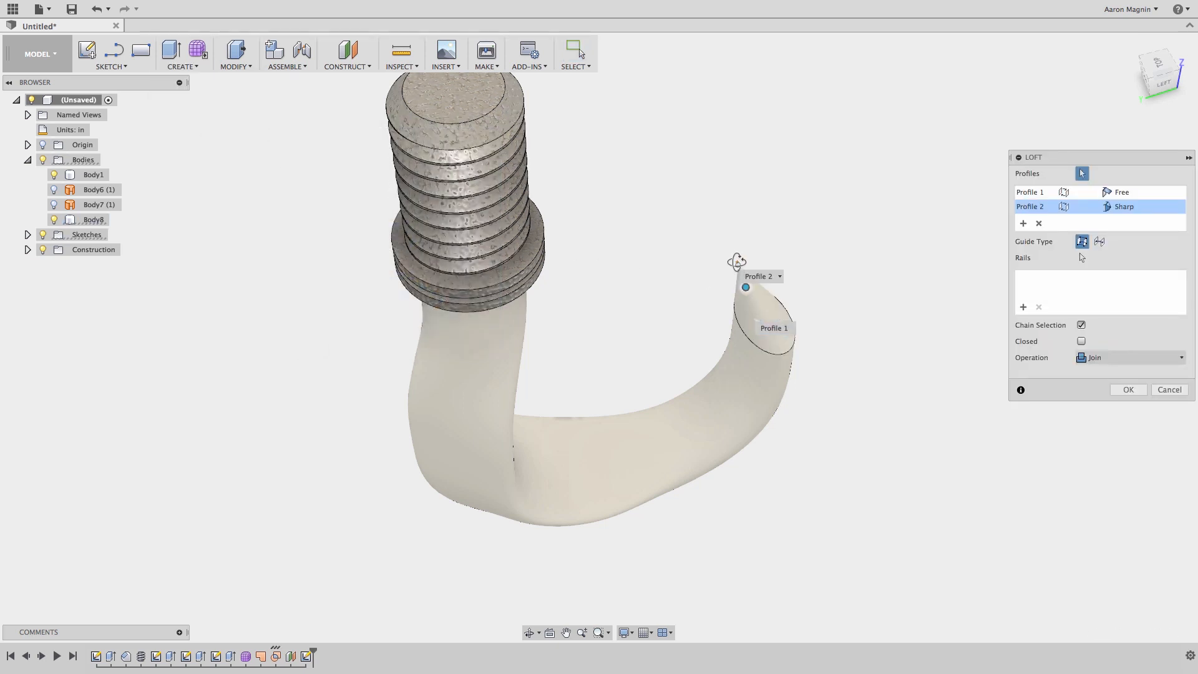
pyautogui.moveTo(737, 261); pyautogui.dragTo(751, 217)
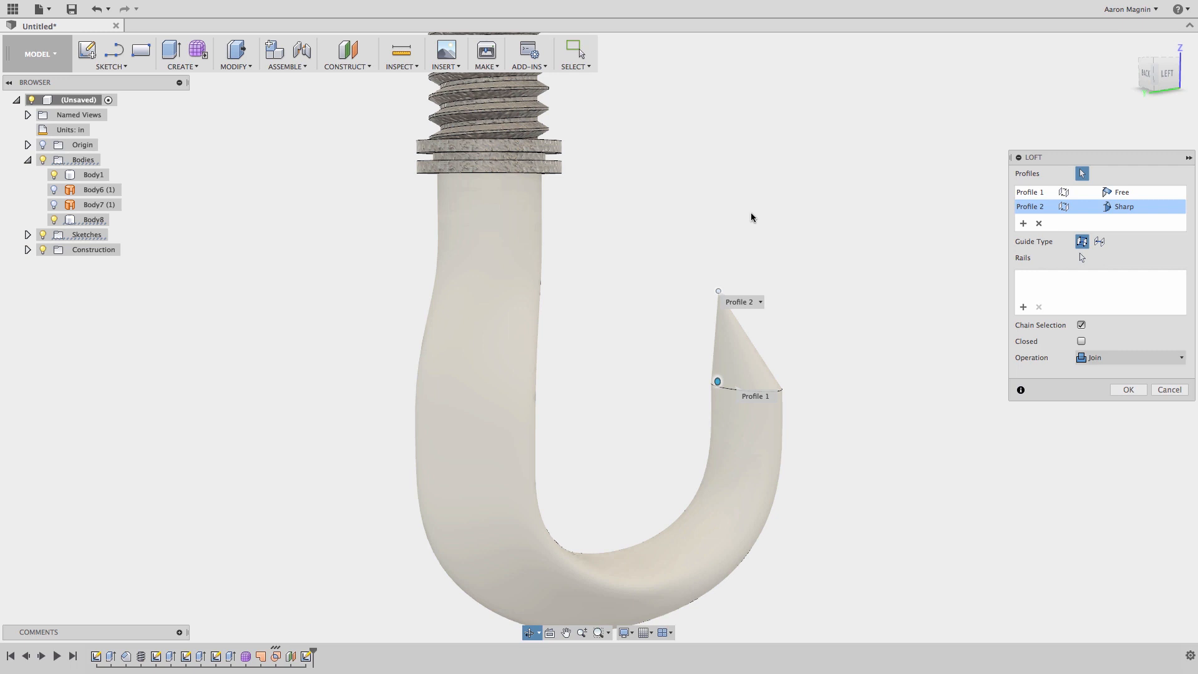